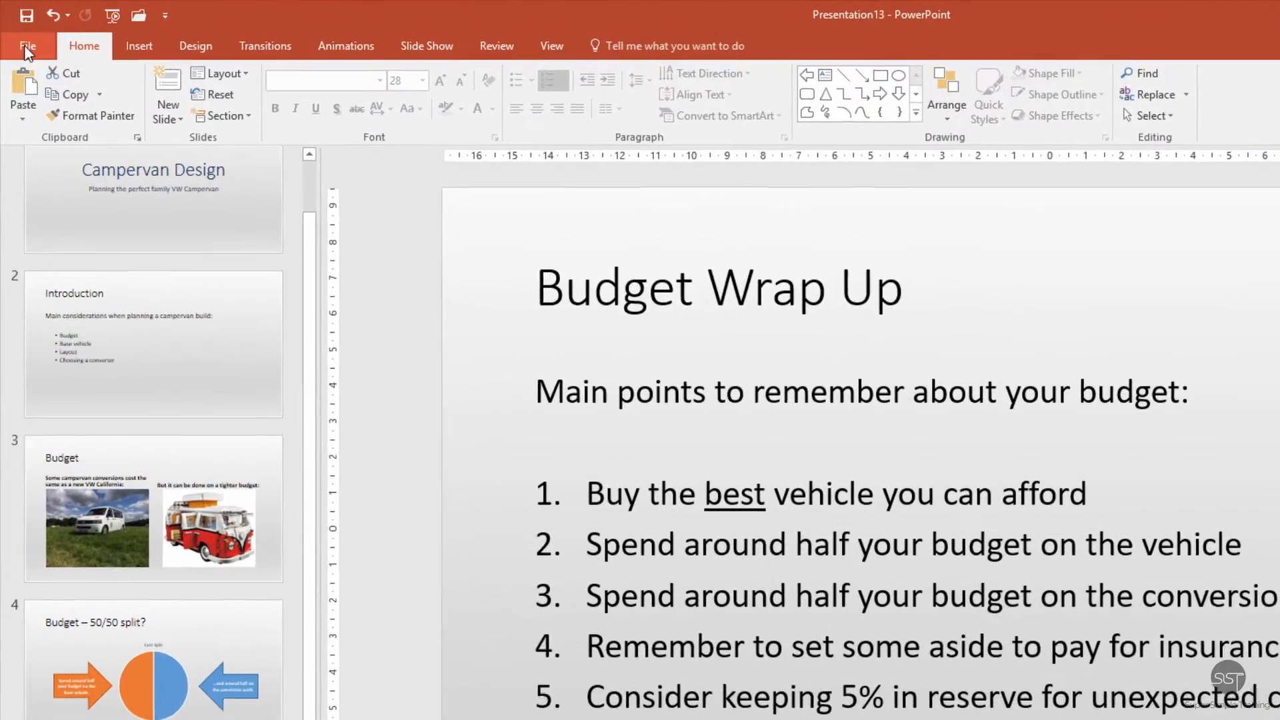
# Go to the Save As page of the backstage view for the campervan presentation.
pyautogui.click(28, 45)
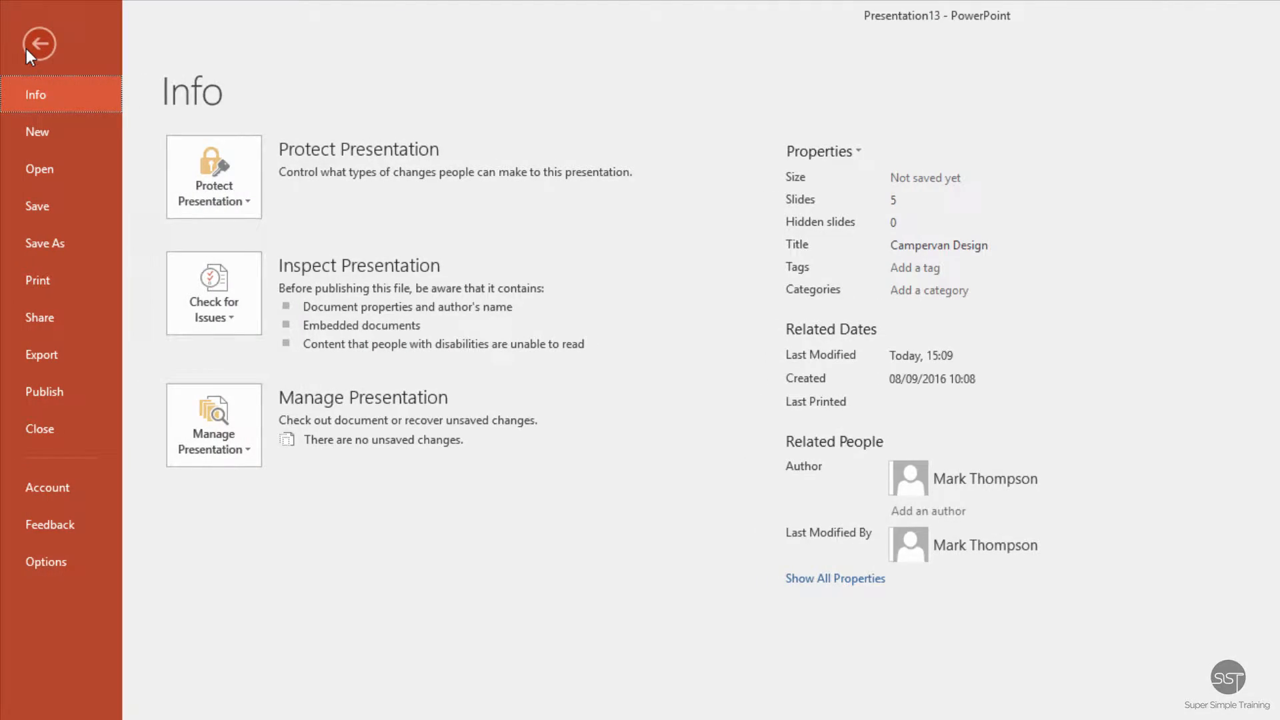
pyautogui.moveTo(45, 243)
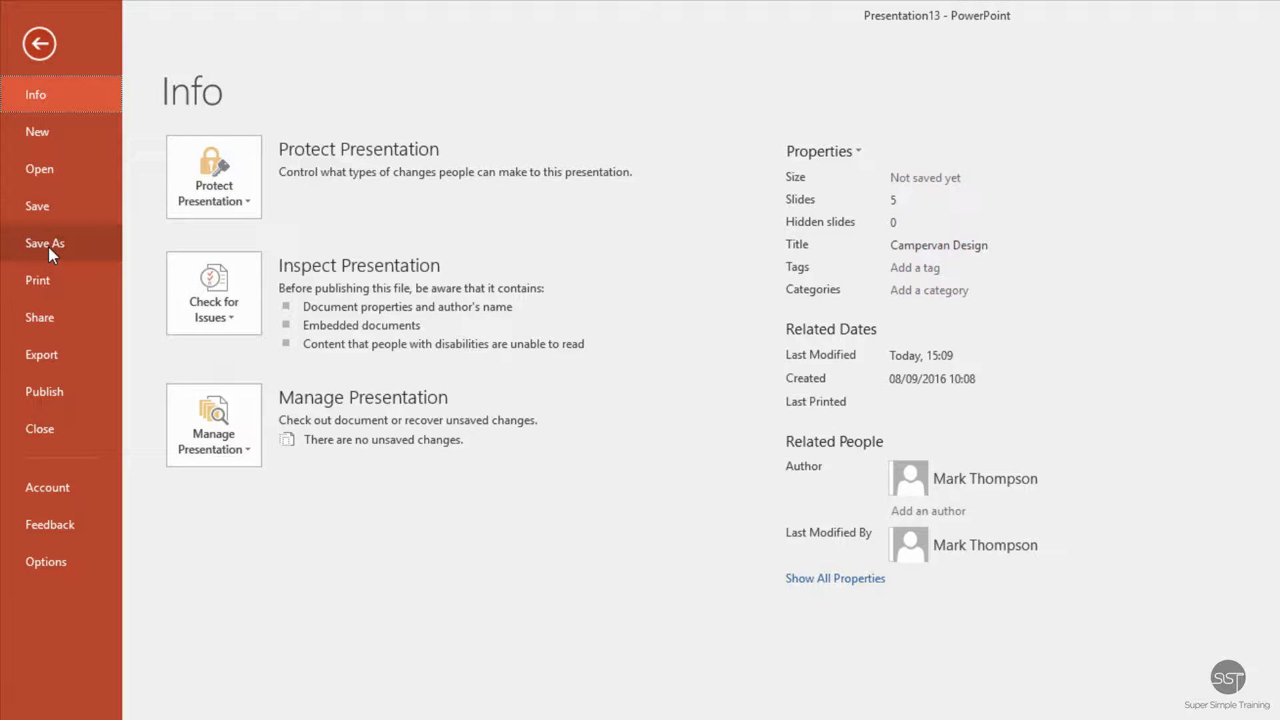
pyautogui.click(45, 243)
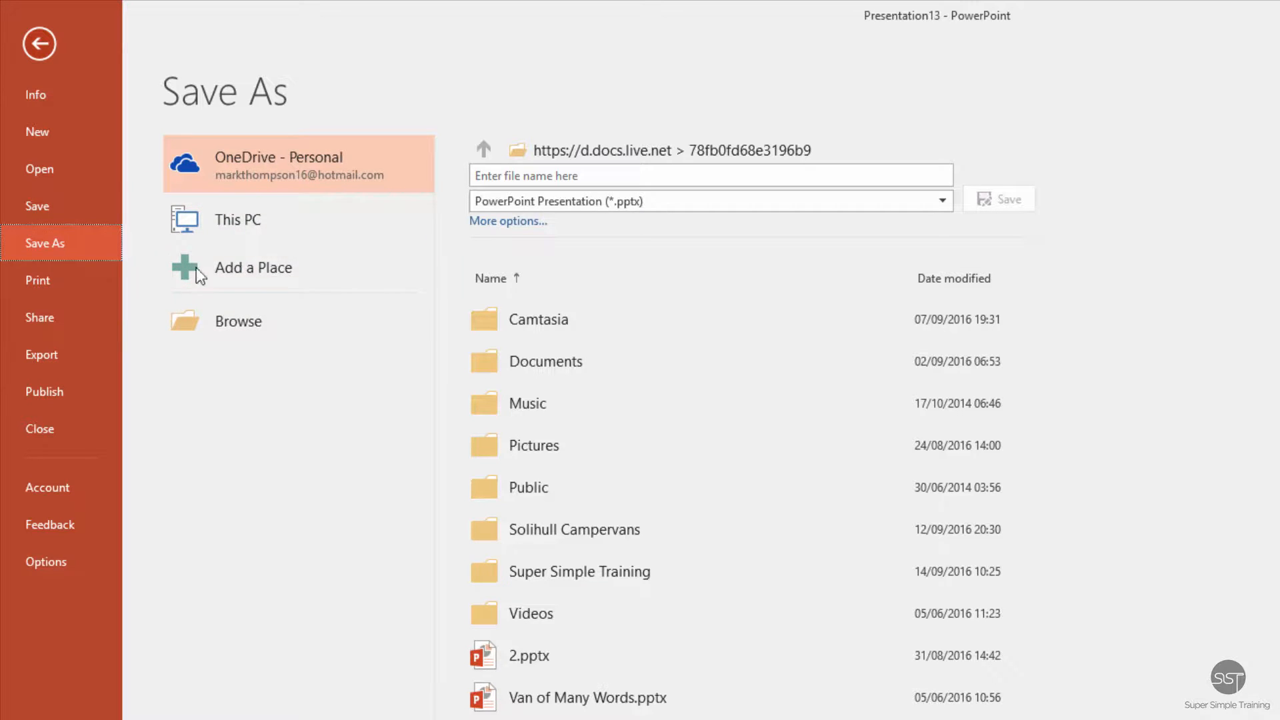
# Browse to the PowerPoint 2016 folder under Super Simple Training on OneDrive.
pyautogui.click(238, 321)
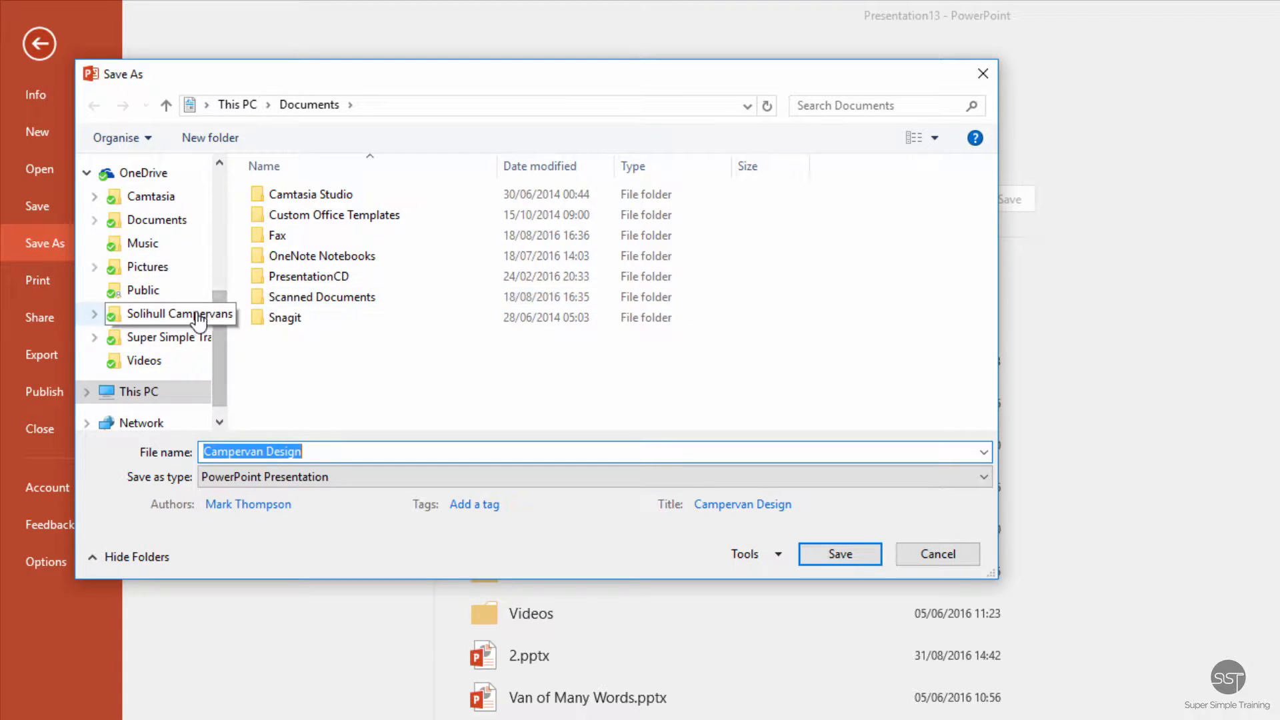
pyautogui.click(173, 337)
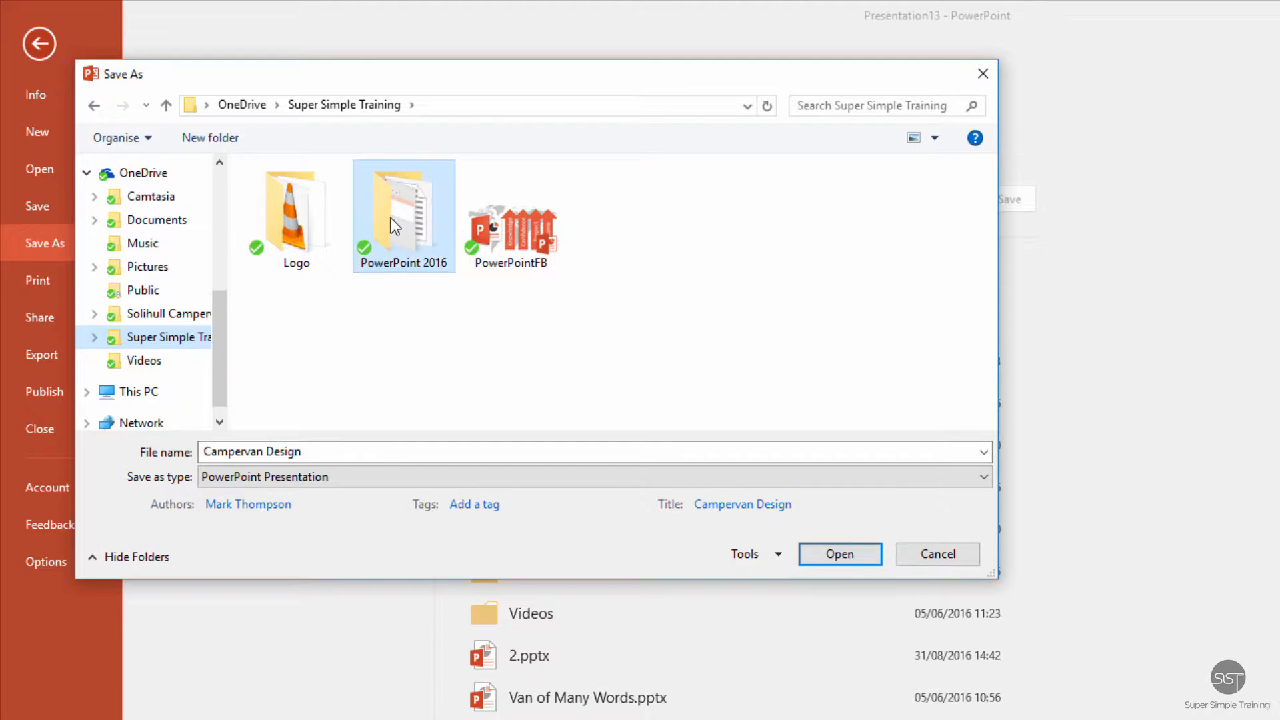
pyautogui.doubleClick(403, 204)
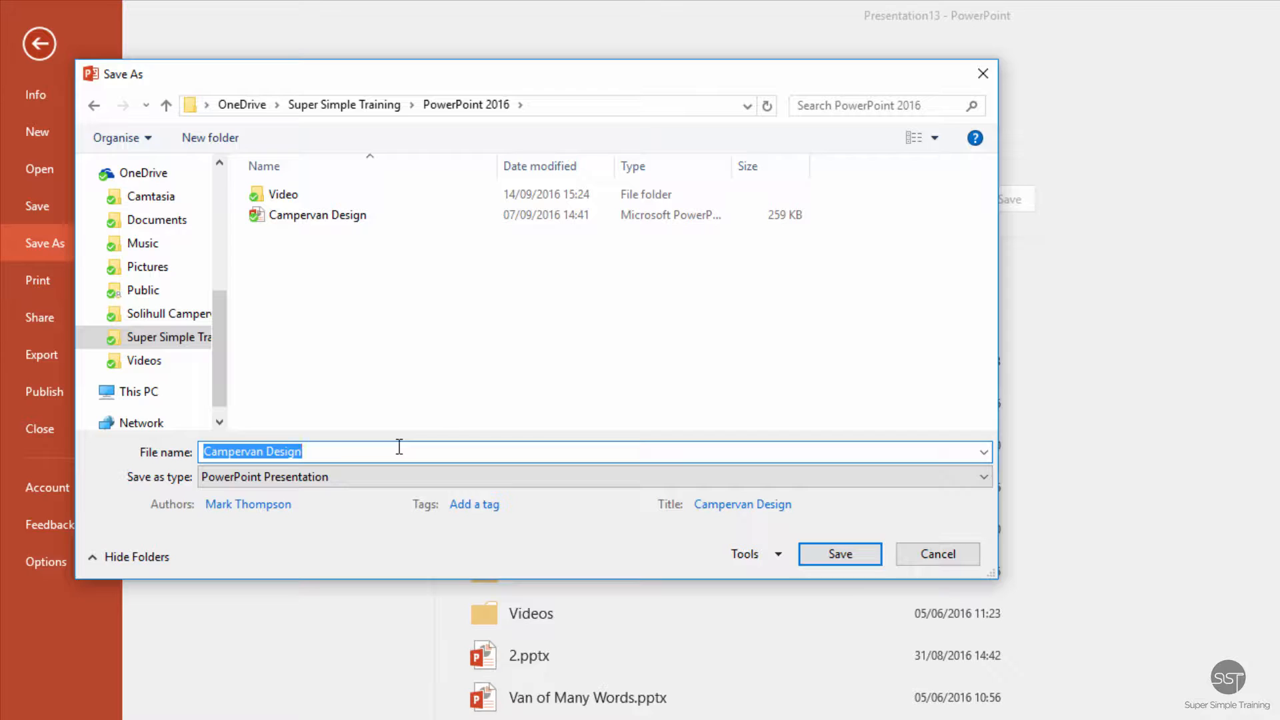
# Change the file name to 'Campervan Design 2'.
pyautogui.click(392, 452)
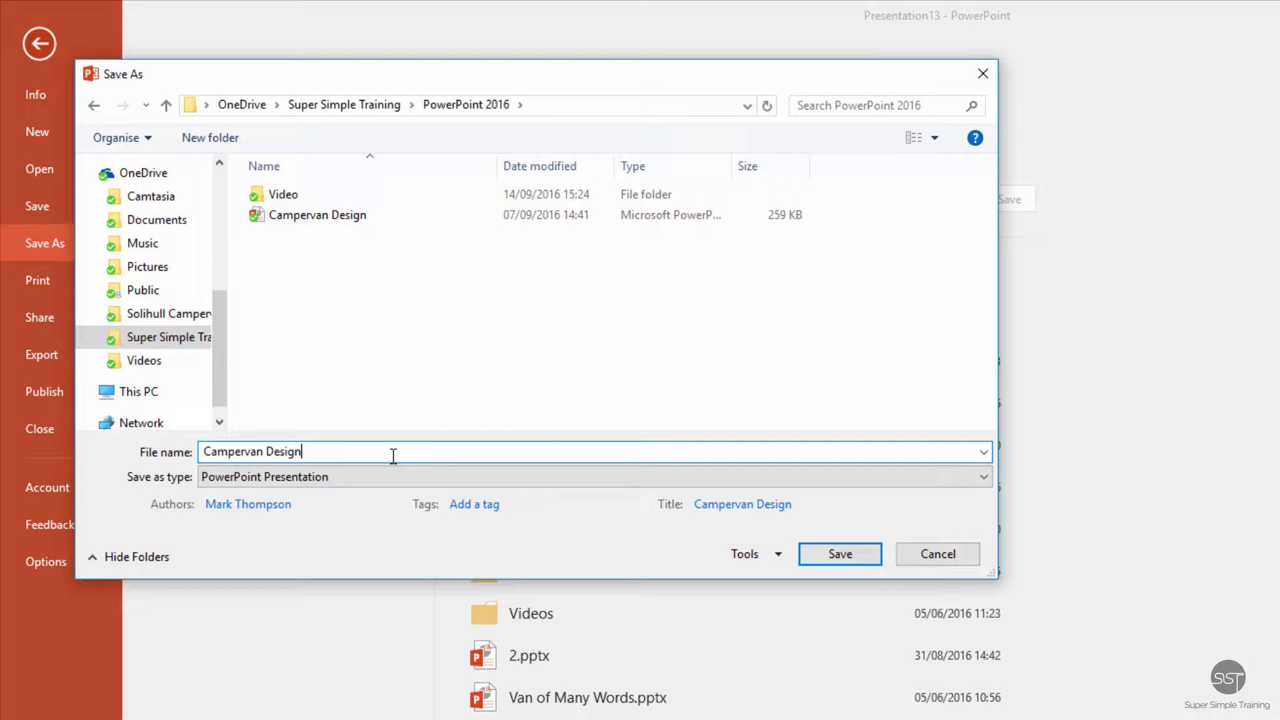
pyautogui.moveTo(365, 205)
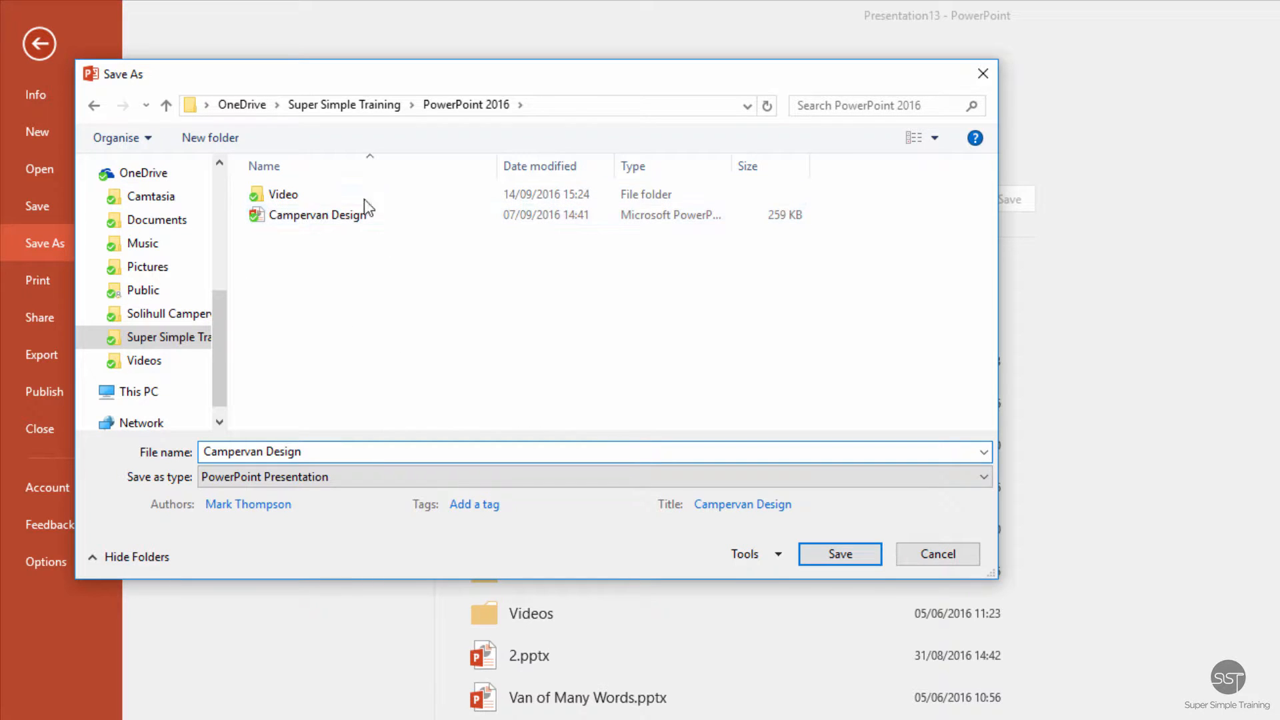
pyautogui.click(334, 452)
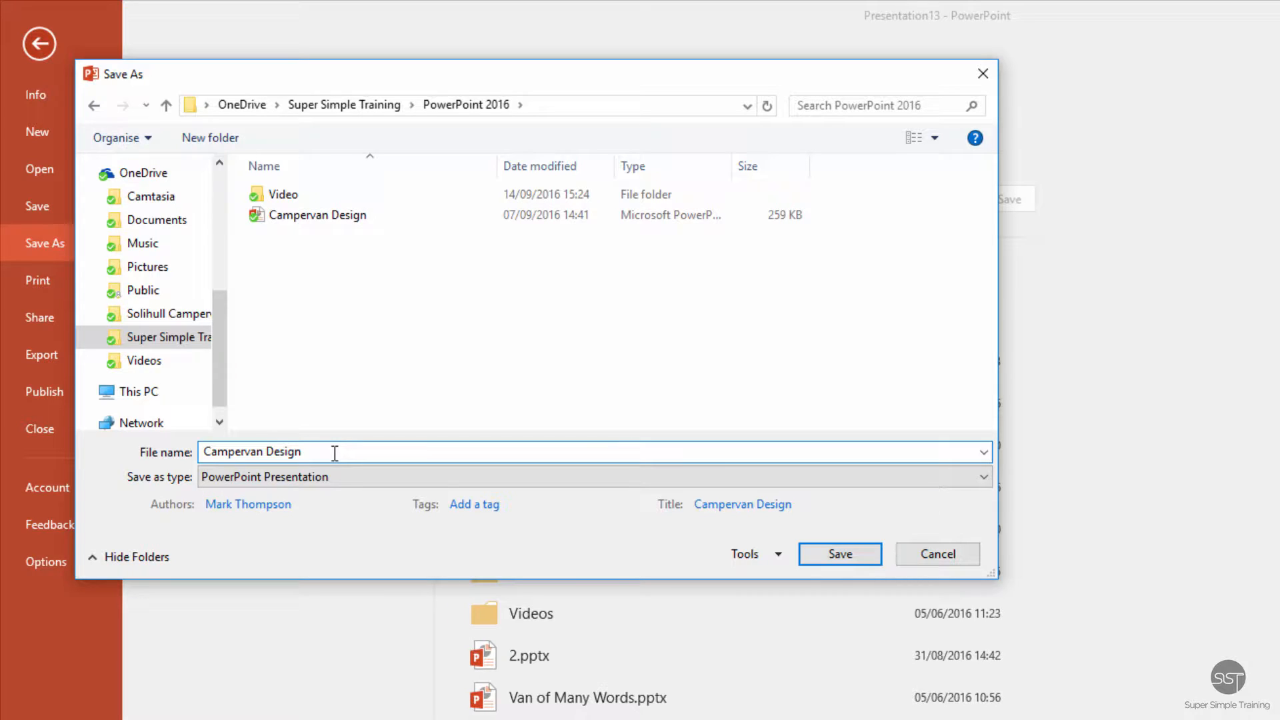
pyautogui.write('2')
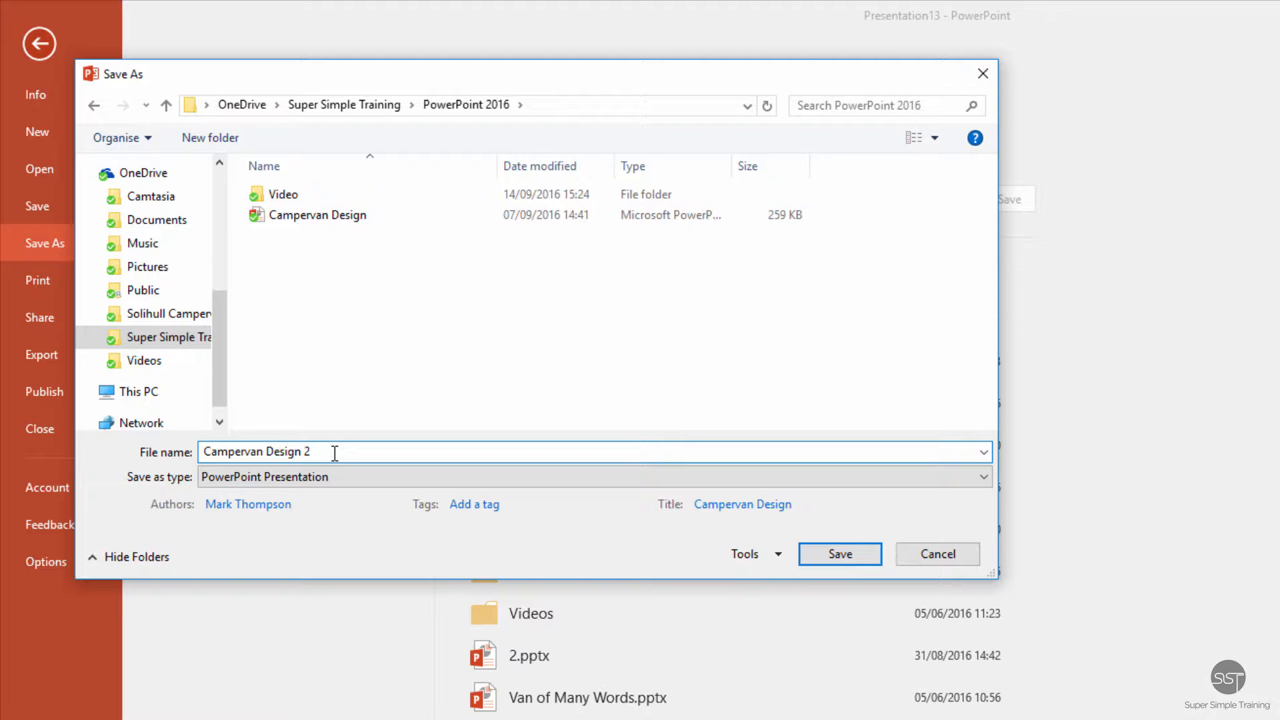
pyautogui.moveTo(537, 430)
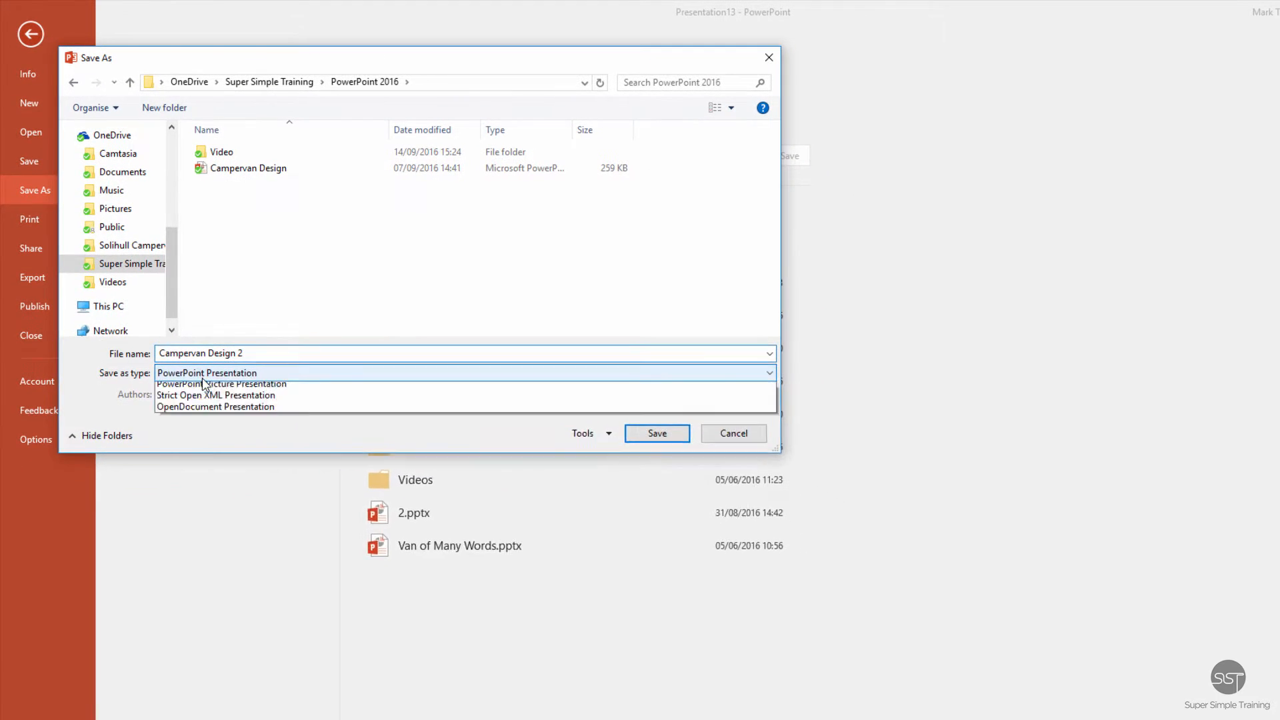
pyautogui.click(766, 373)
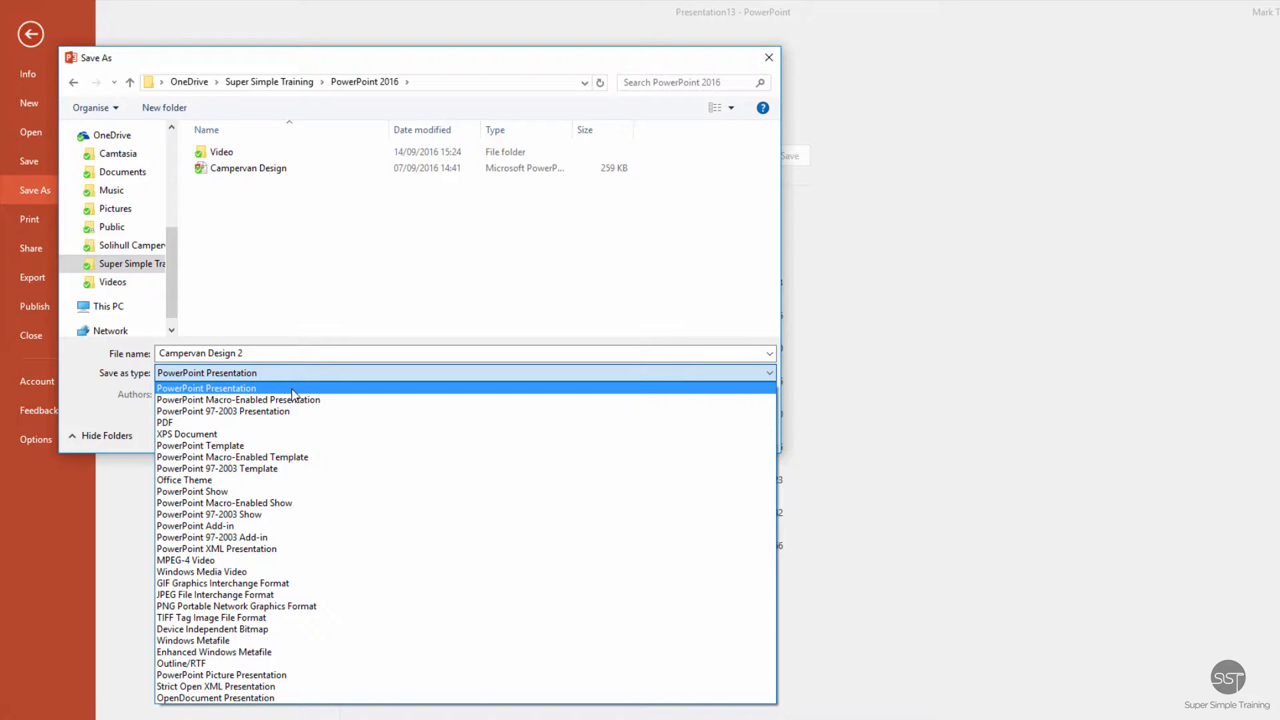
pyautogui.moveTo(296, 491)
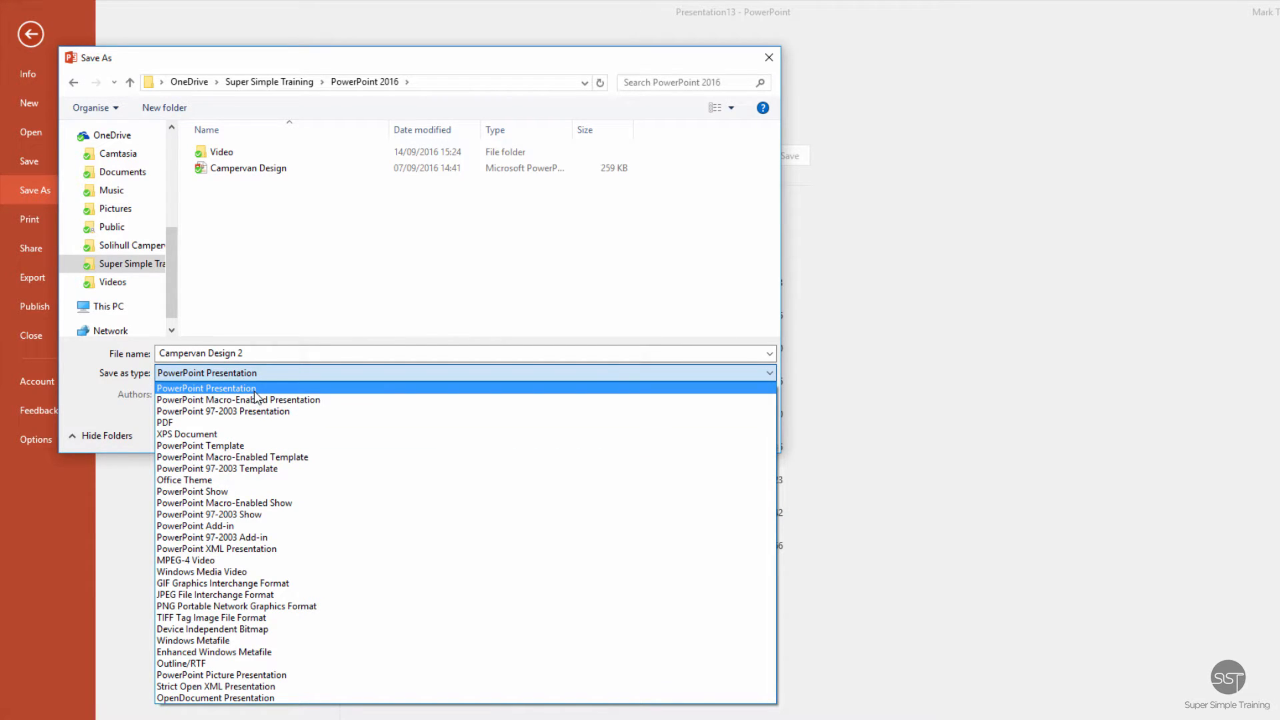
pyautogui.click(206, 388)
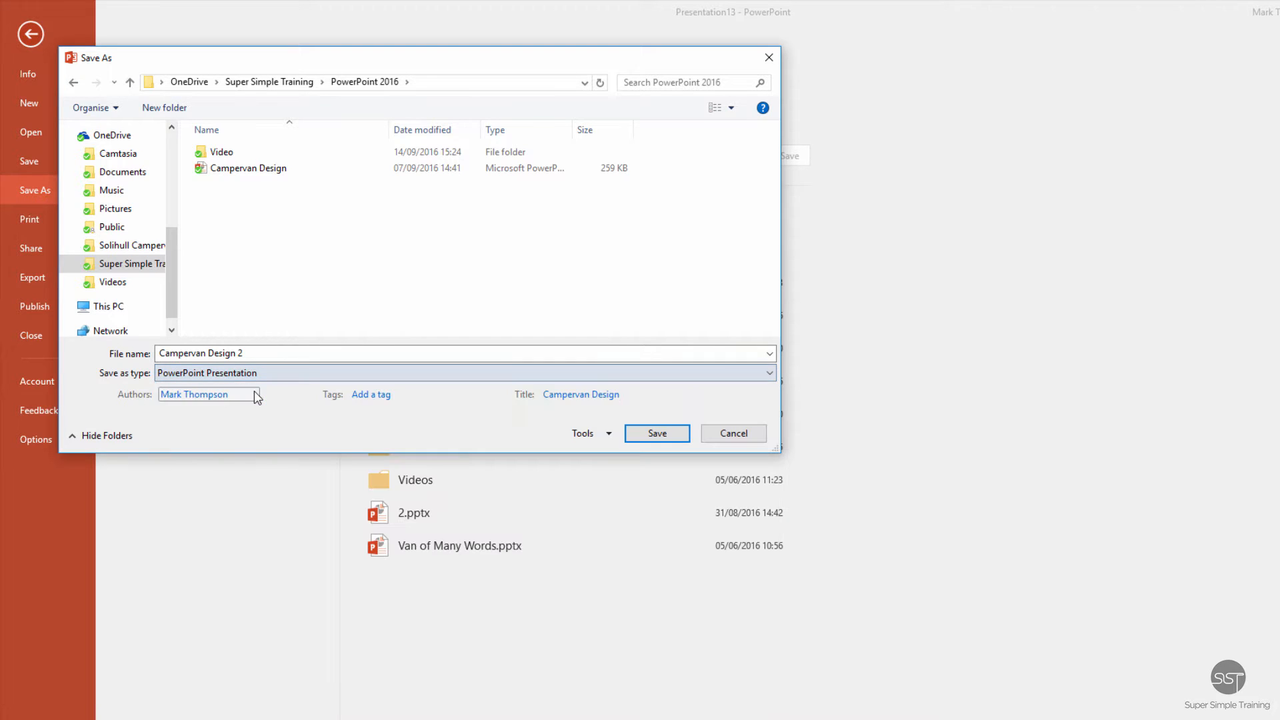